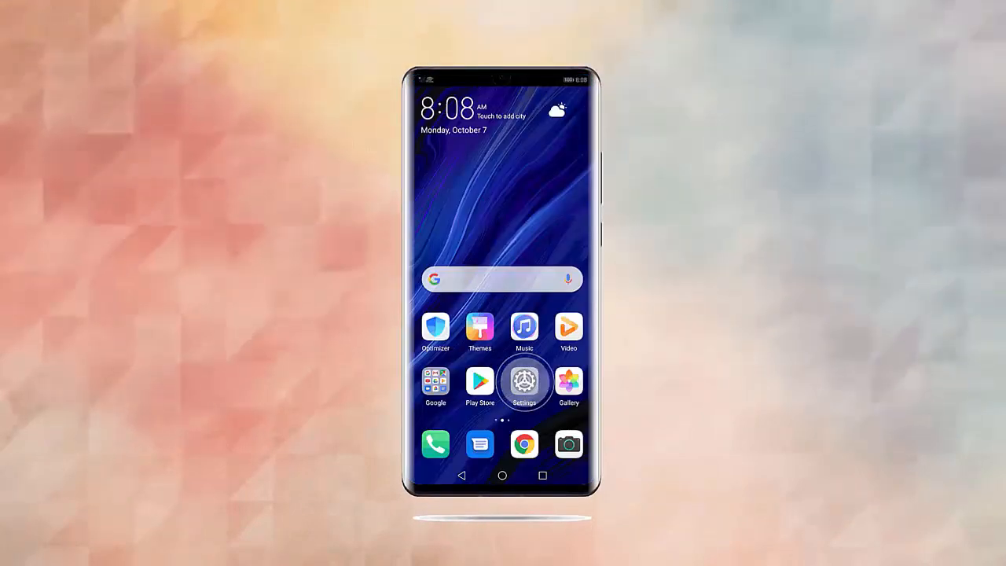
Step: Check for a newer system version from Settings > Software update
left_click(524, 383)
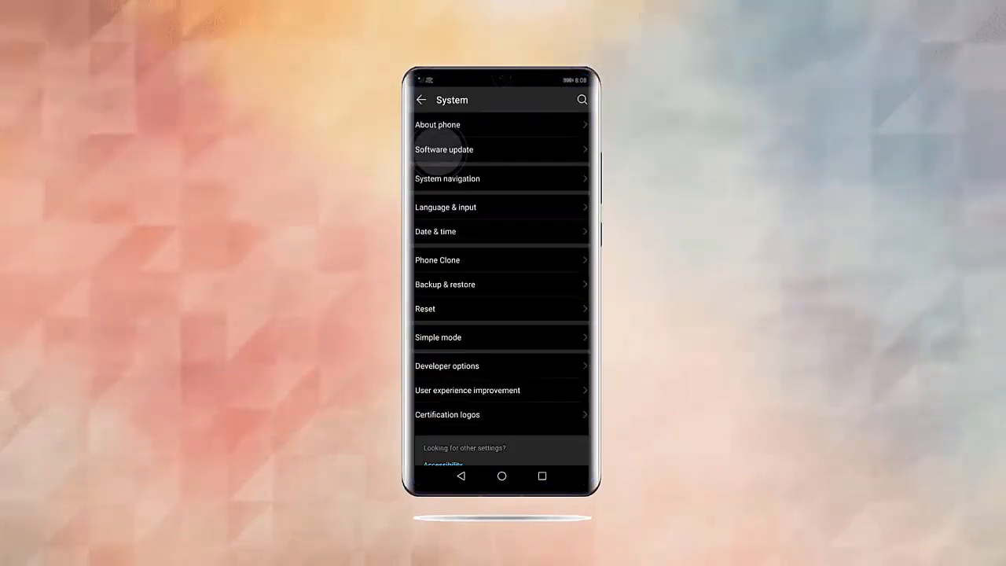
left_click(444, 149)
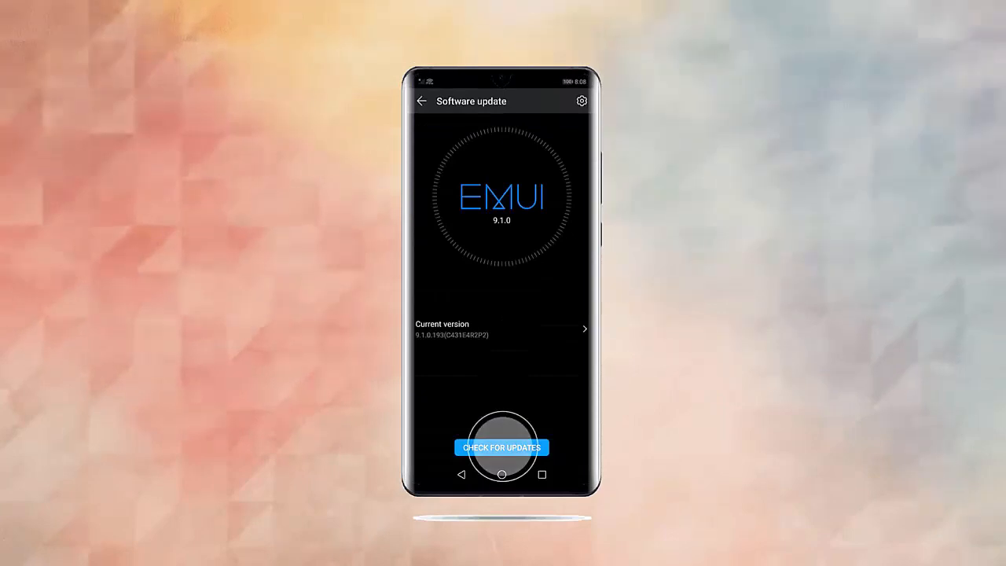
left_click(501, 475)
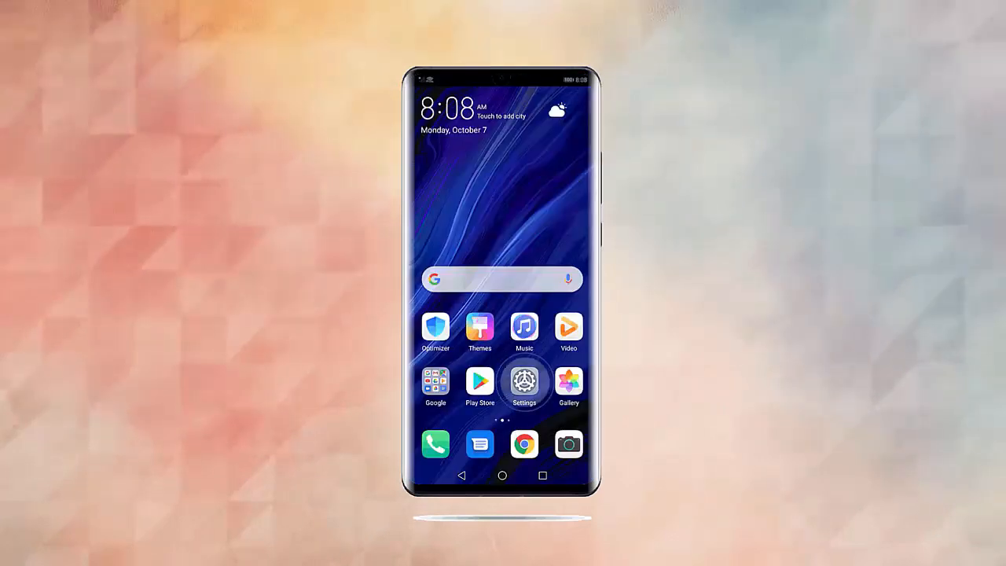
left_click(523, 384)
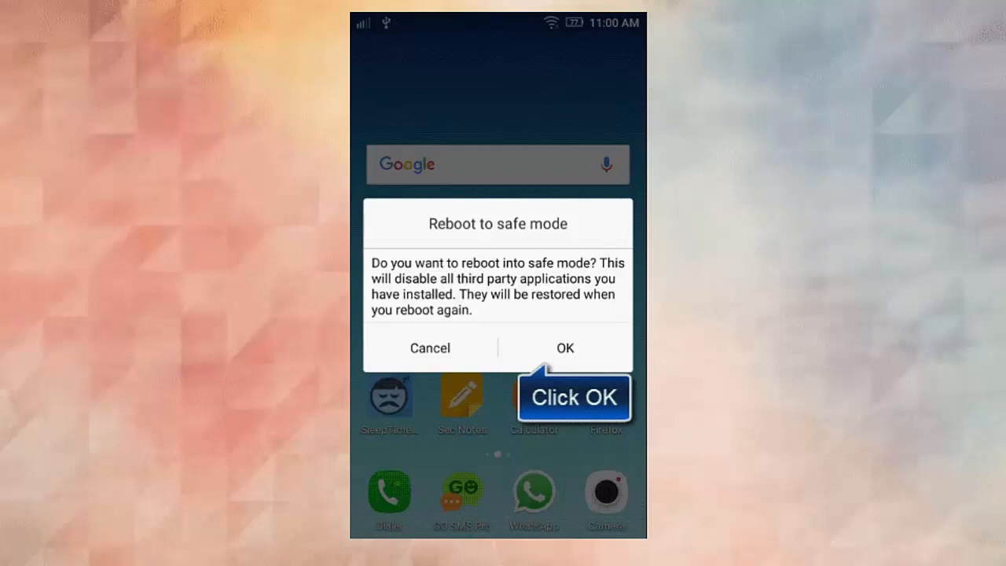
Step: Confirm the 'Reboot to safe mode' dialog with OK to disable third-party apps
left_click(564, 347)
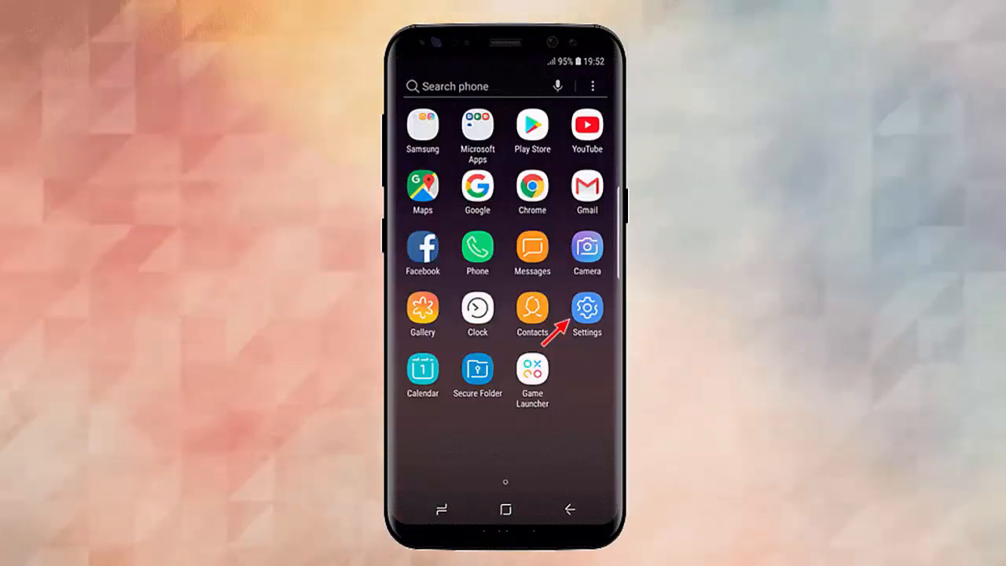
Step: Reach Factory data reset via General management > Reset and confirm RESET to erase all data
left_click(586, 309)
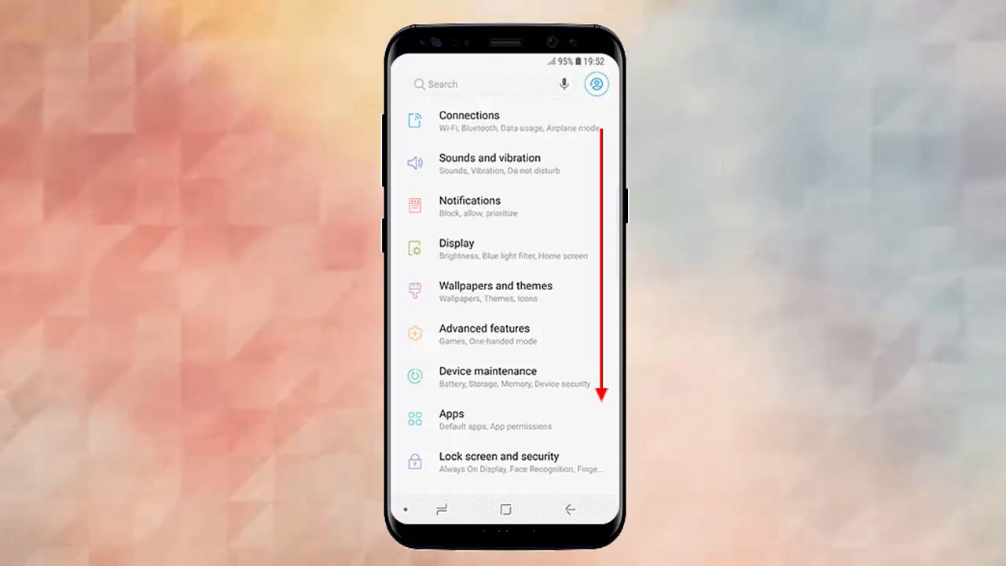
scroll("down", 3)
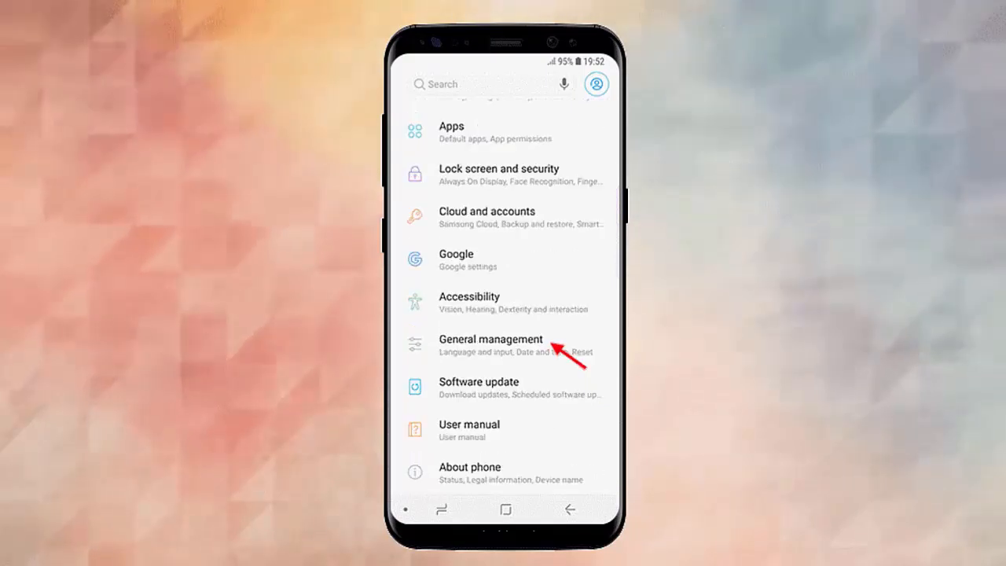
left_click(491, 346)
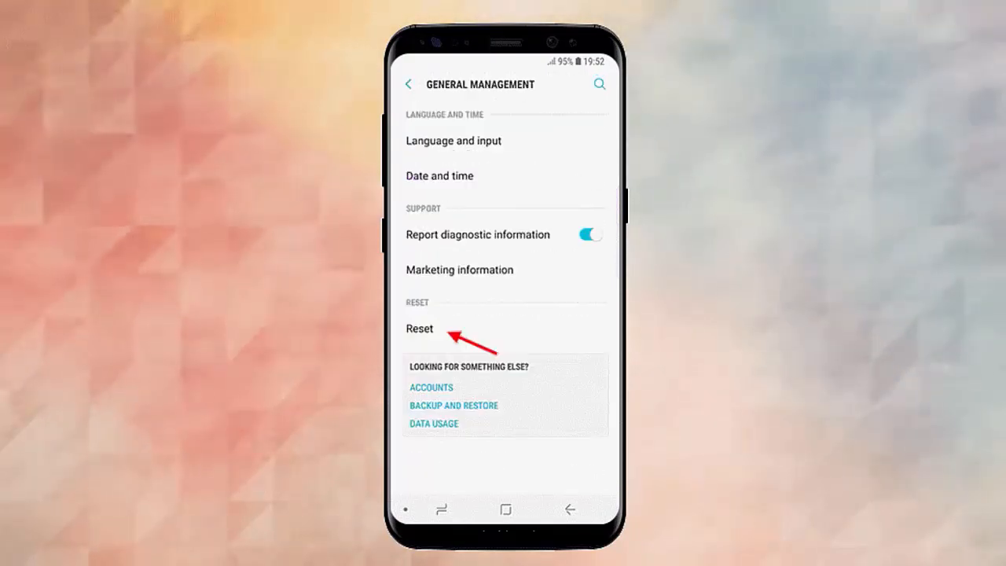
left_click(420, 328)
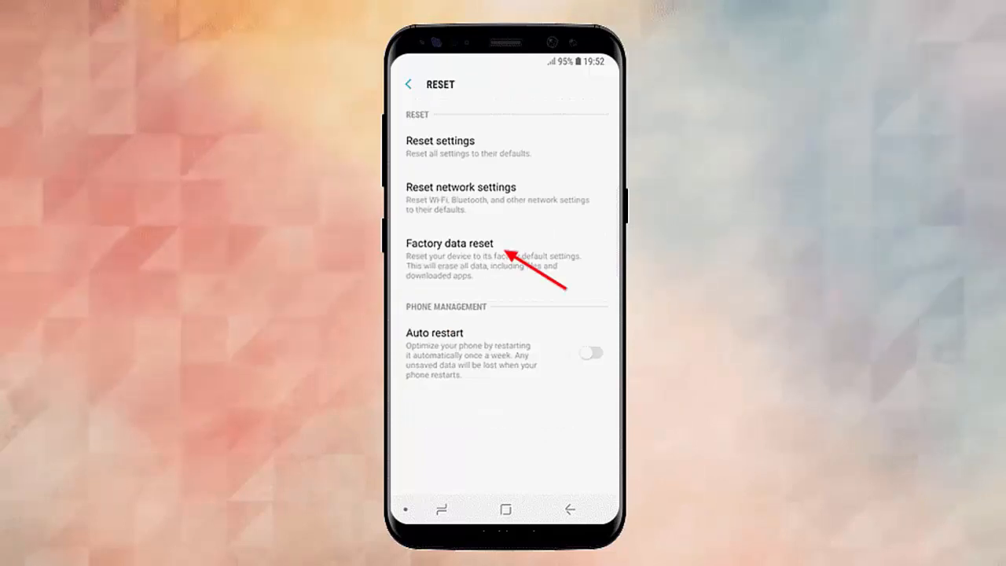
left_click(450, 242)
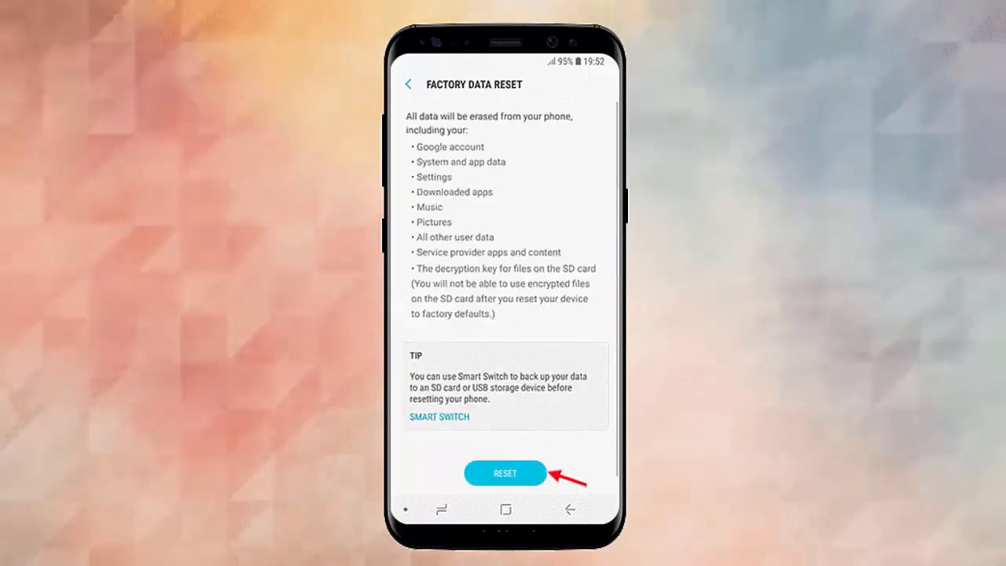
left_click(505, 473)
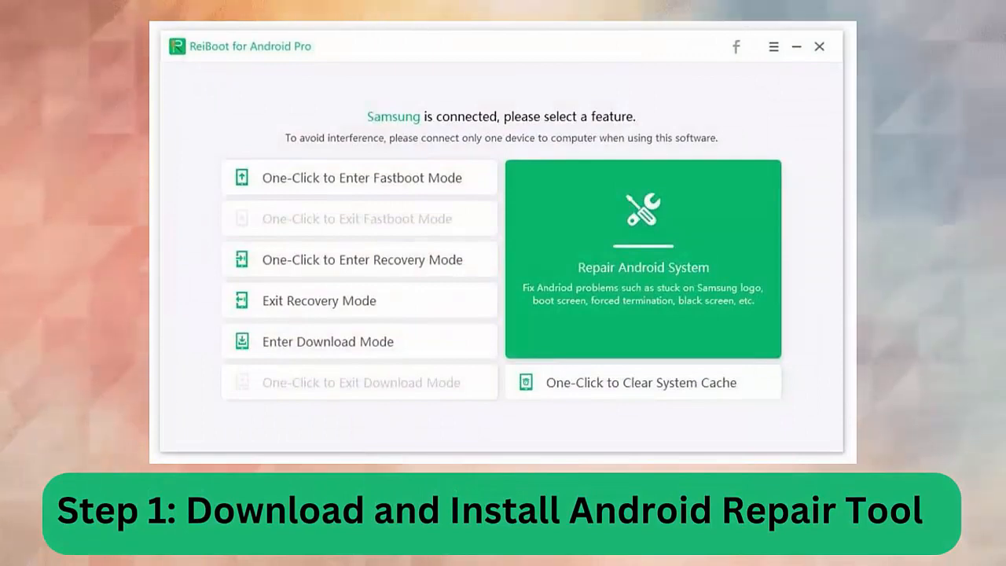
Step: Start Repair Android System for the Samsung Galaxy J7 SM-J7008 and begin the firmware download
left_click(641, 260)
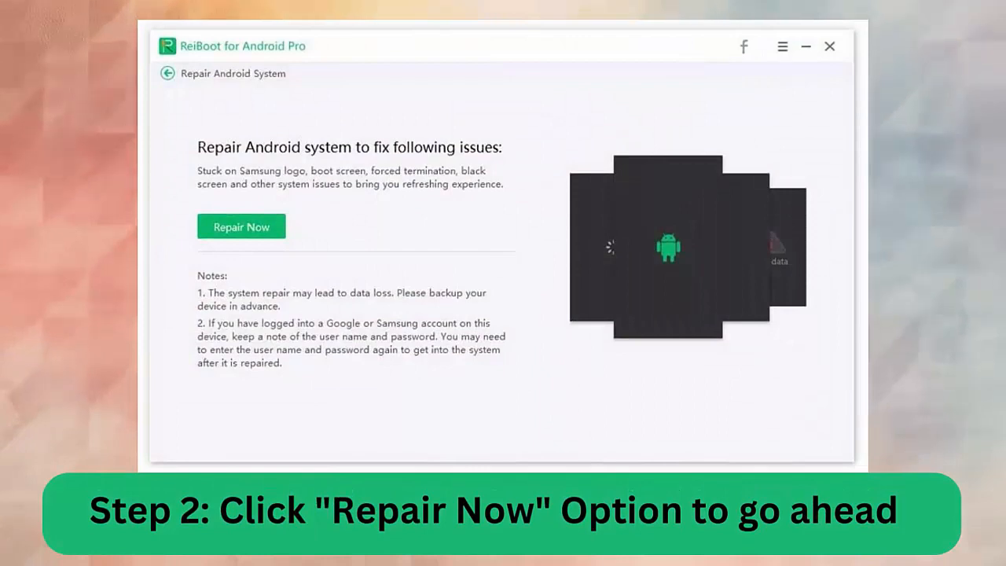
left_click(242, 226)
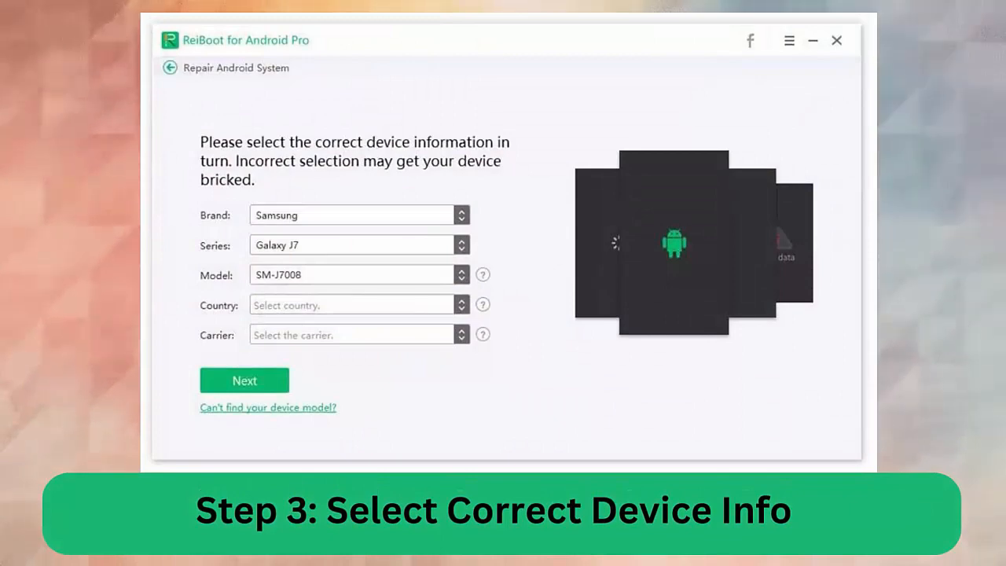
left_click(246, 380)
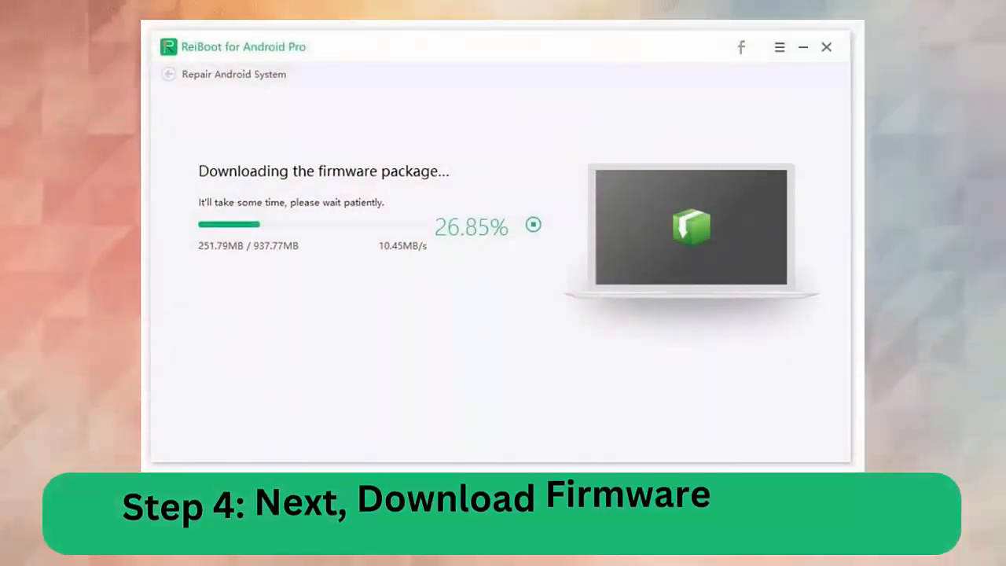